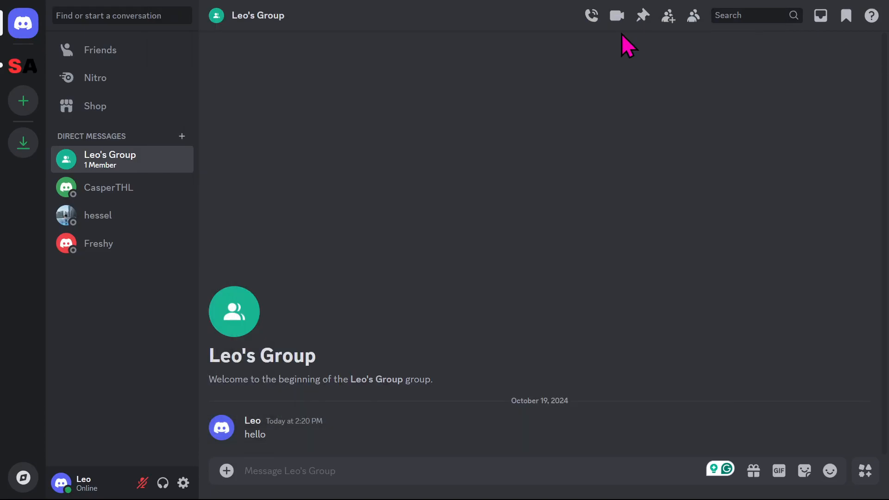
pyautogui.moveTo(626, 264)
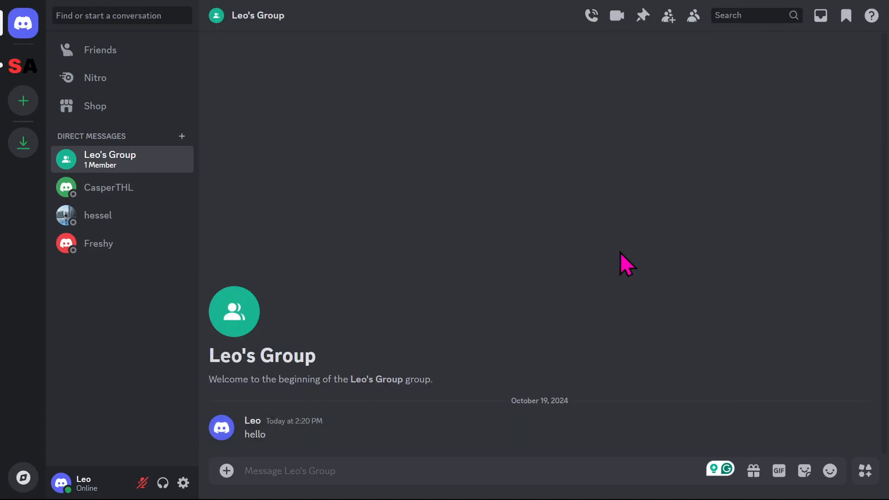
pyautogui.moveTo(607, 196)
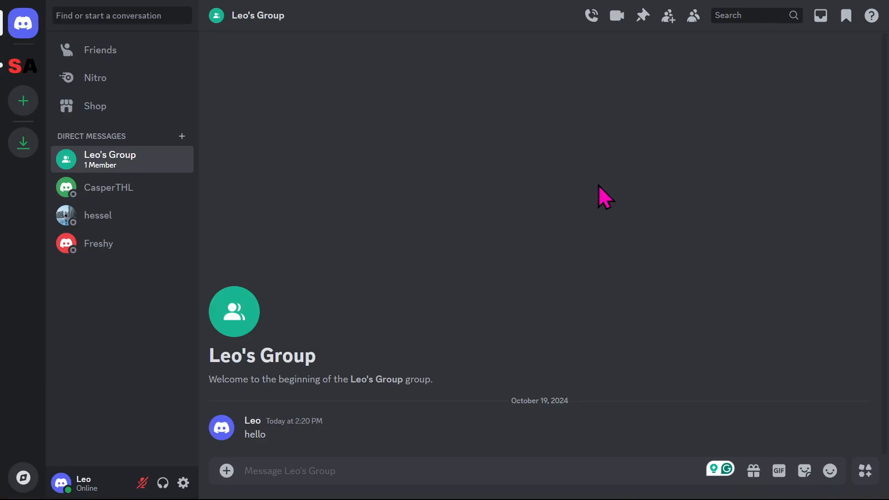
pyautogui.moveTo(485, 244)
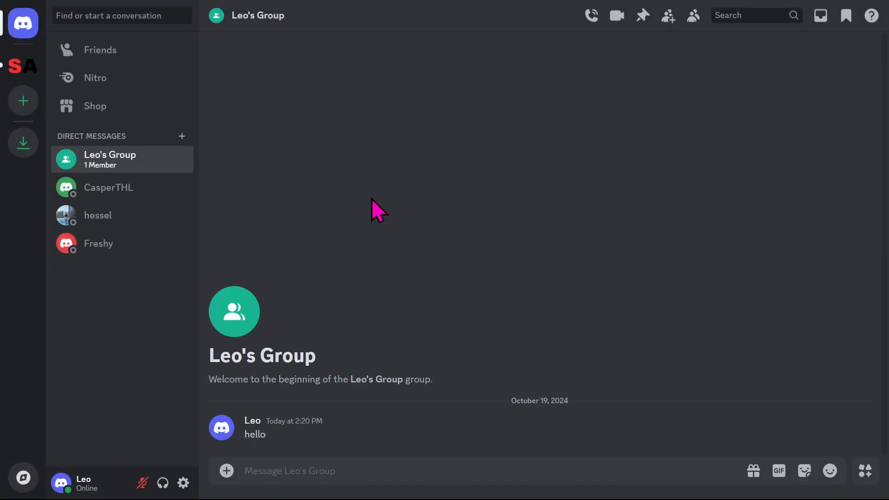
pyautogui.moveTo(153, 352)
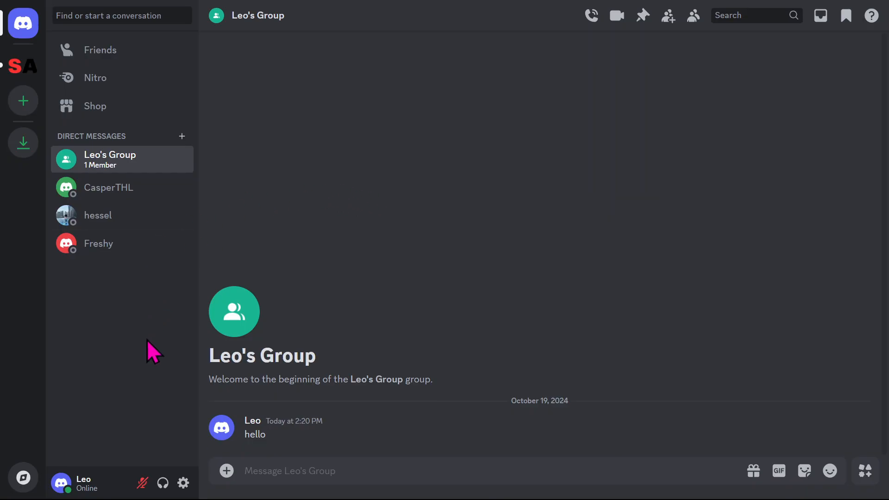
pyautogui.moveTo(183, 483)
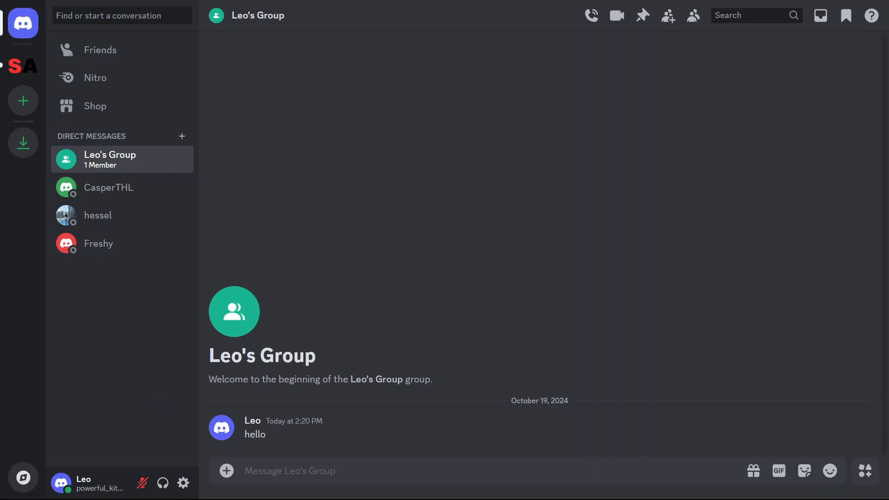
# Step: Review Discord's Notifications settings showing desktop notifications, unread badge and sounds enabled
pyautogui.click(182, 484)
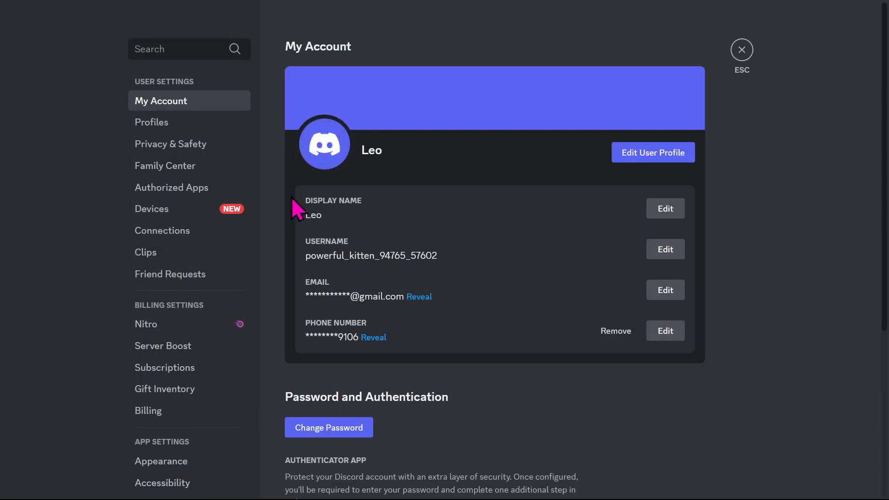
pyautogui.scroll(-3)
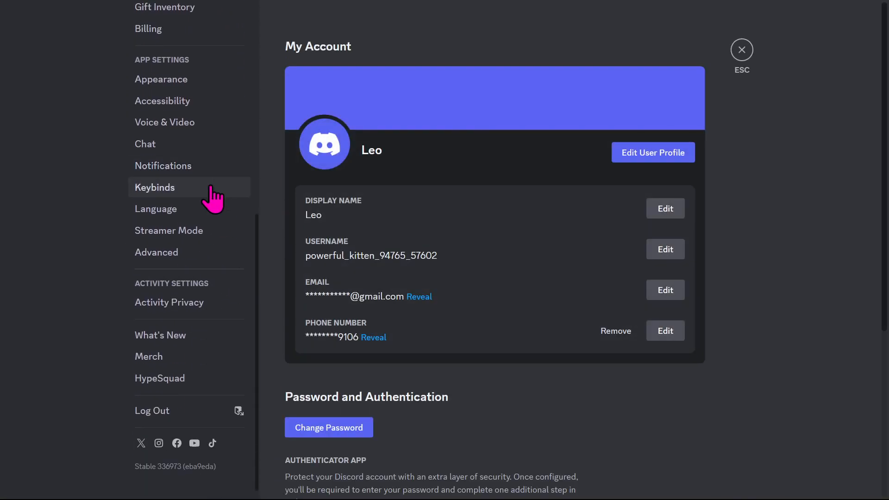
pyautogui.click(163, 166)
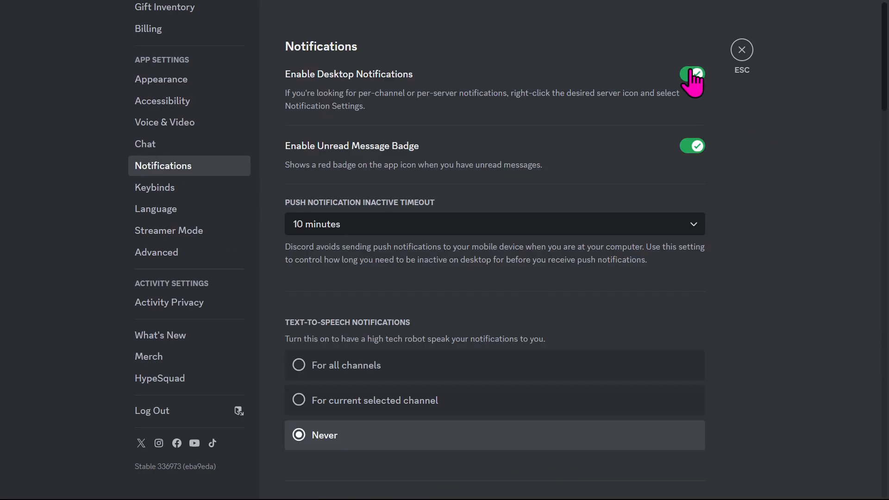
pyautogui.click(692, 74)
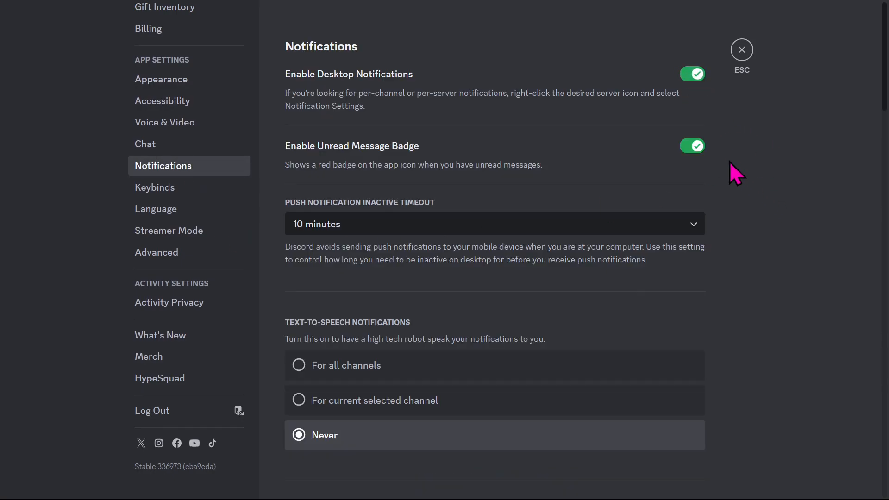
pyautogui.scroll(-3)
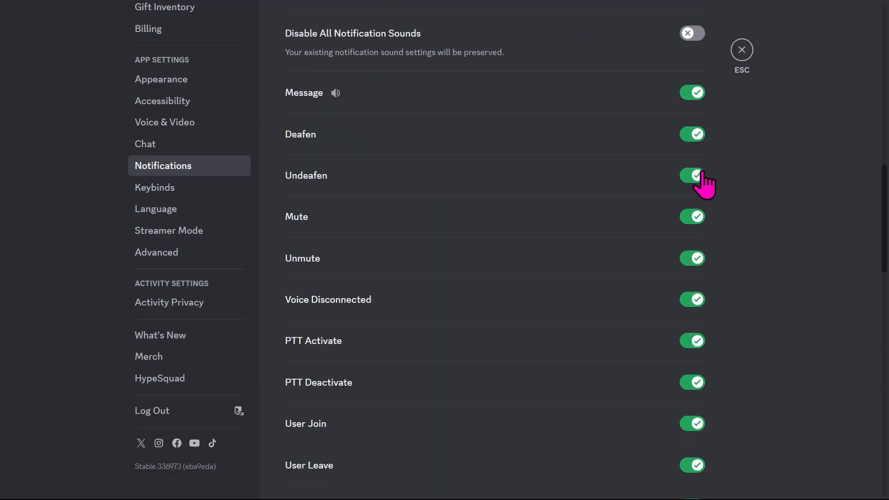
pyautogui.scroll(-3)
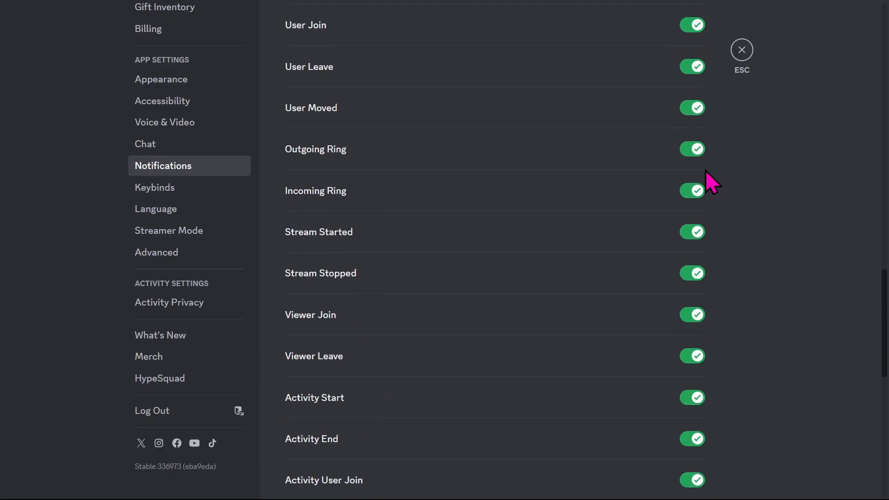
pyautogui.scroll(3)
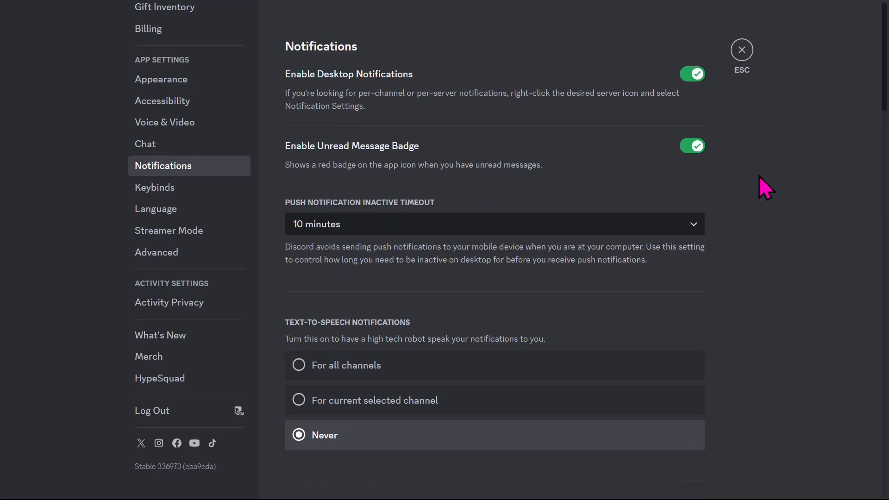
pyautogui.moveTo(751, 34)
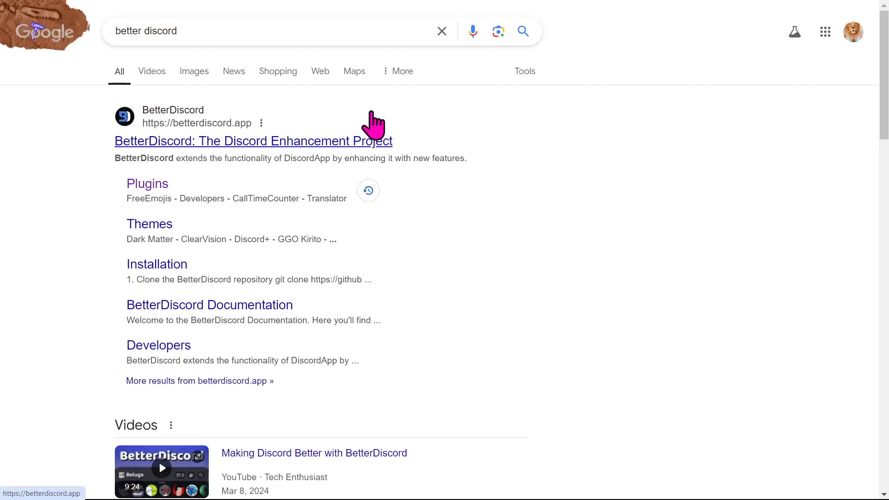
pyautogui.moveTo(235, 133)
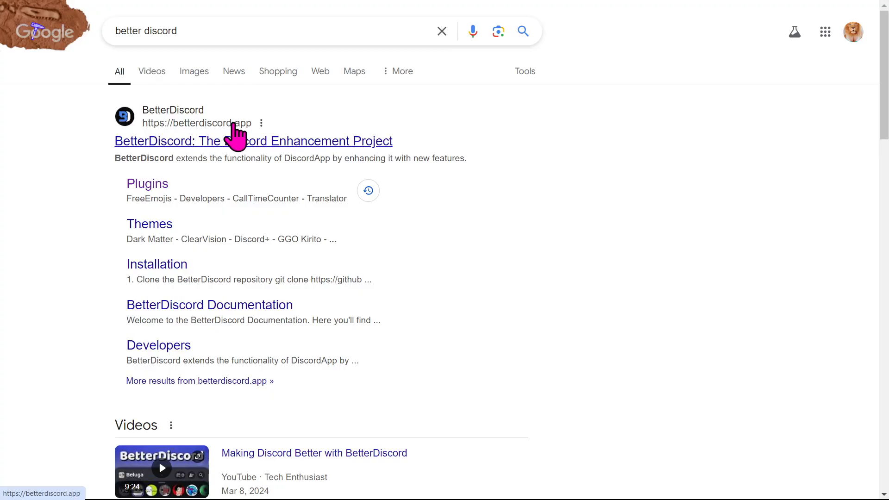
pyautogui.moveTo(567, 140)
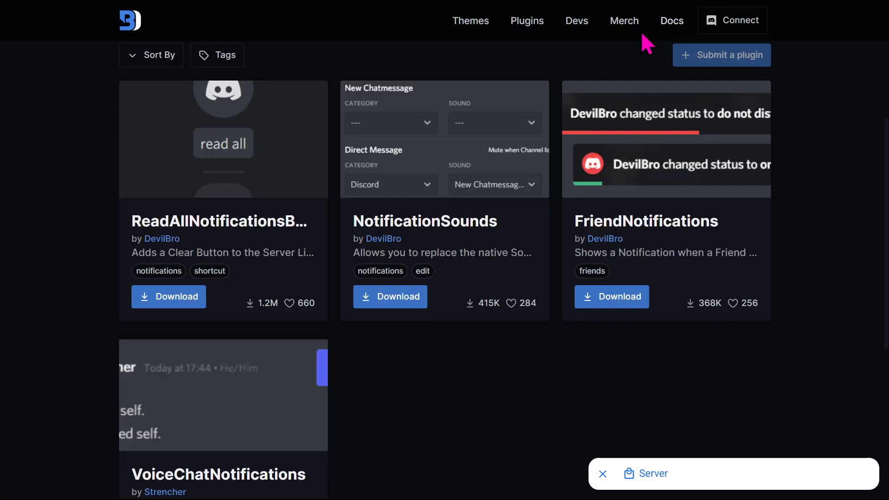
# Step: Search BetterDiscord plugins for 'notification sounds' to find the NotificationSounds plugin by DevilBro
pyautogui.scroll(3)
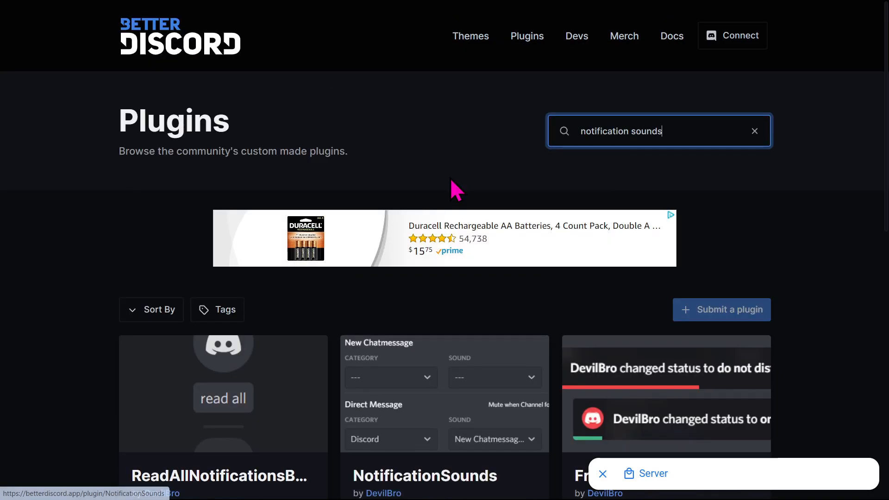
pyautogui.click(754, 130)
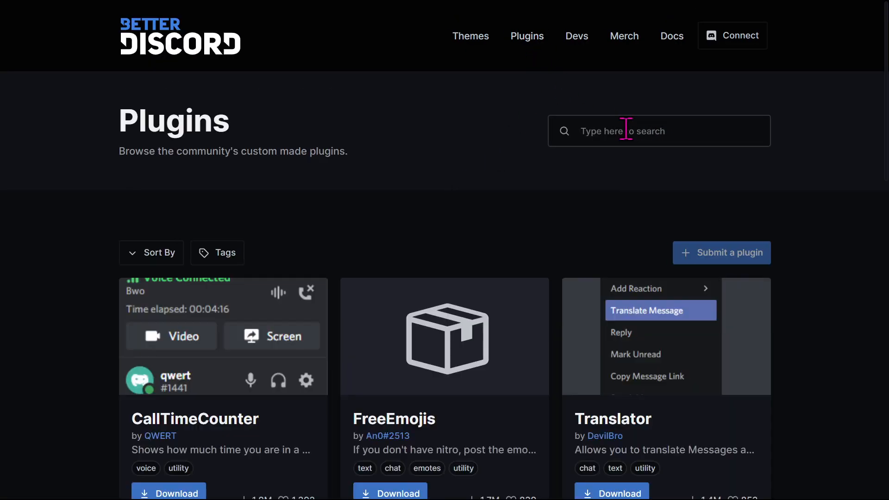
pyautogui.click(658, 130)
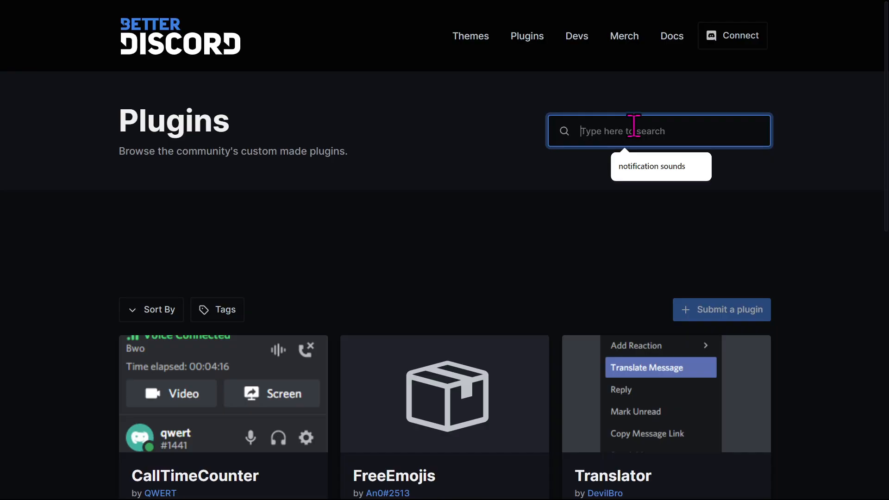
pyautogui.scroll(-3)
pyautogui.write('notification sounds')
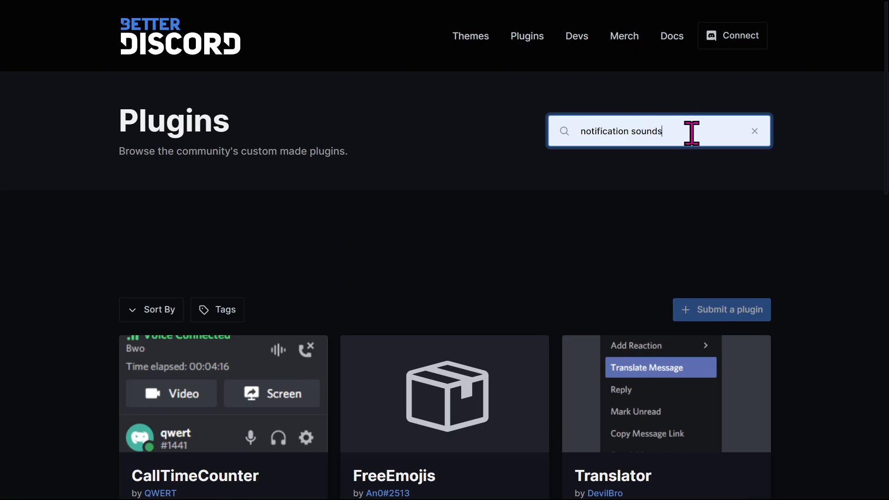
pyautogui.scroll(-3)
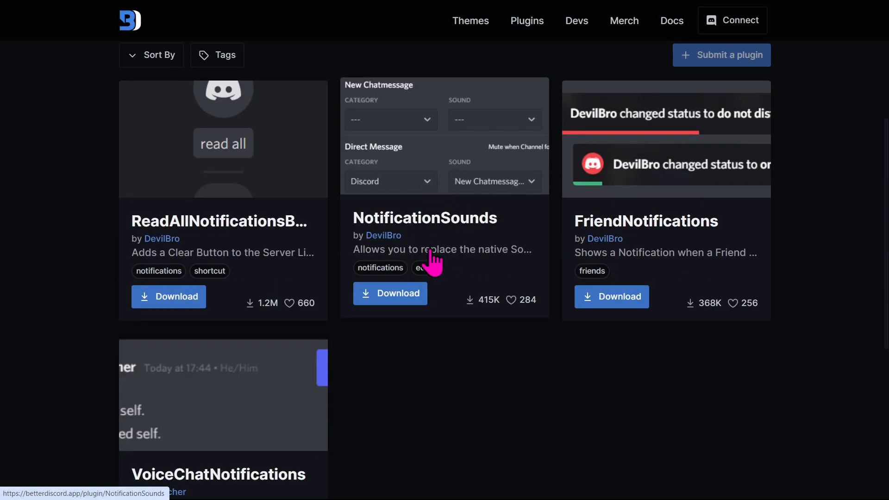
pyautogui.moveTo(422, 193)
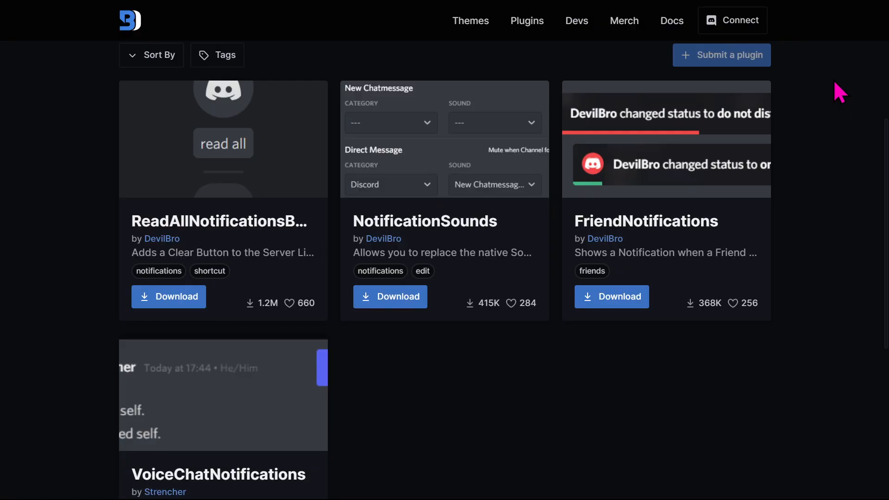
pyautogui.moveTo(822, 284)
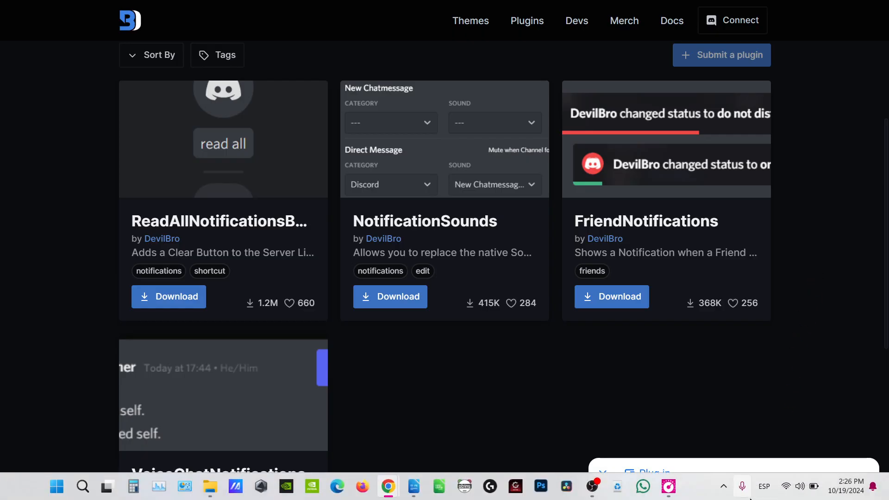
pyautogui.moveTo(592, 486)
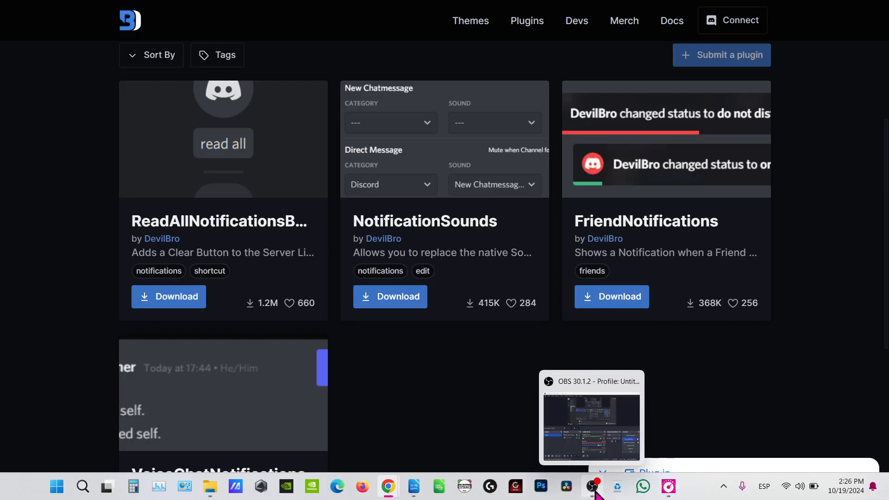